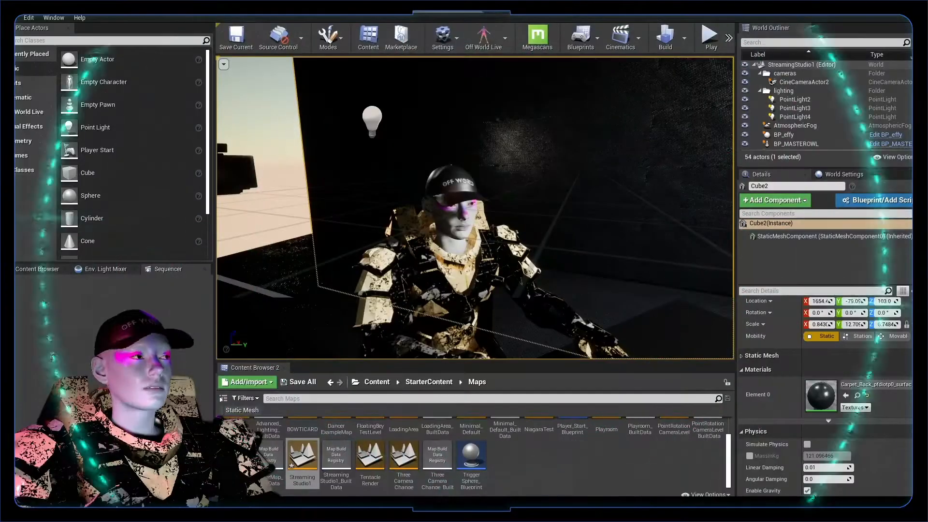
{"action": "mouse_move", "coordinate": [89, 243]}
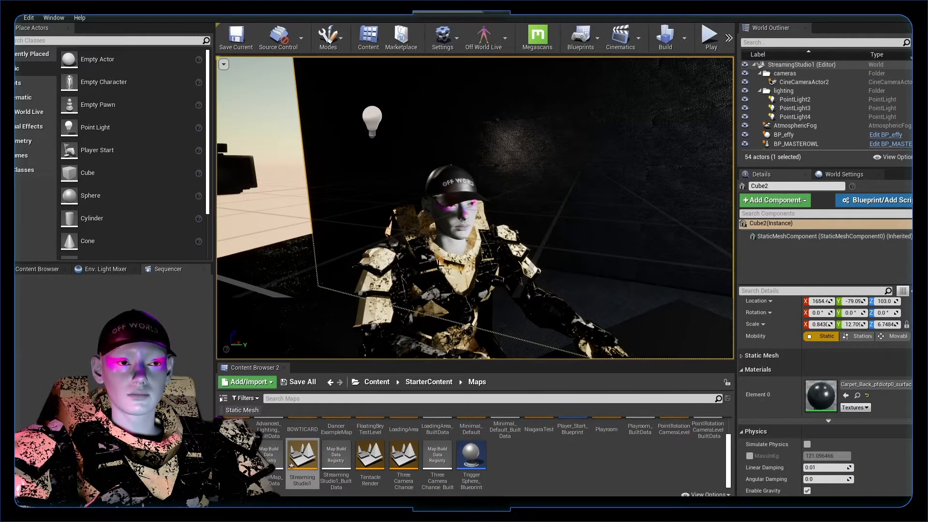
Step: Select the BP_MASTEROWL actor to show its camera components and properties
{"action": "left_click", "coordinate": [796, 144]}
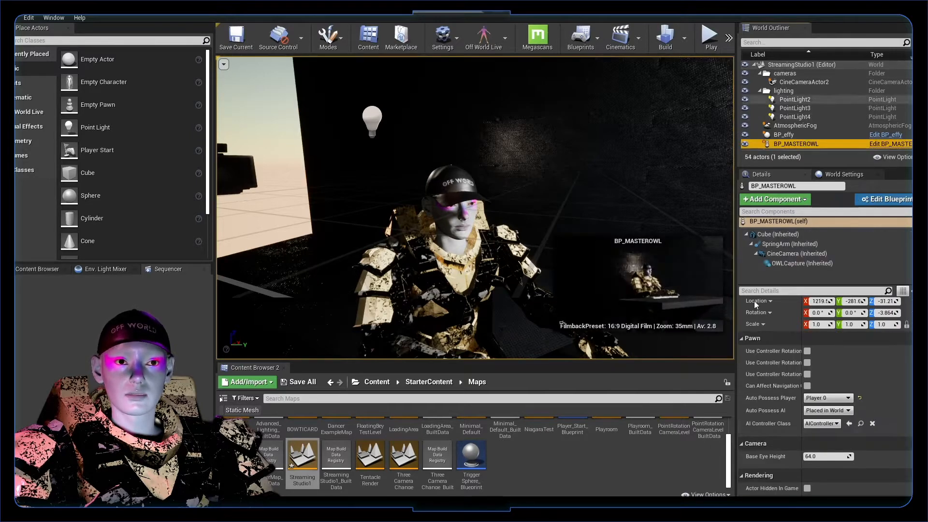
{"action": "mouse_move", "coordinate": [797, 144]}
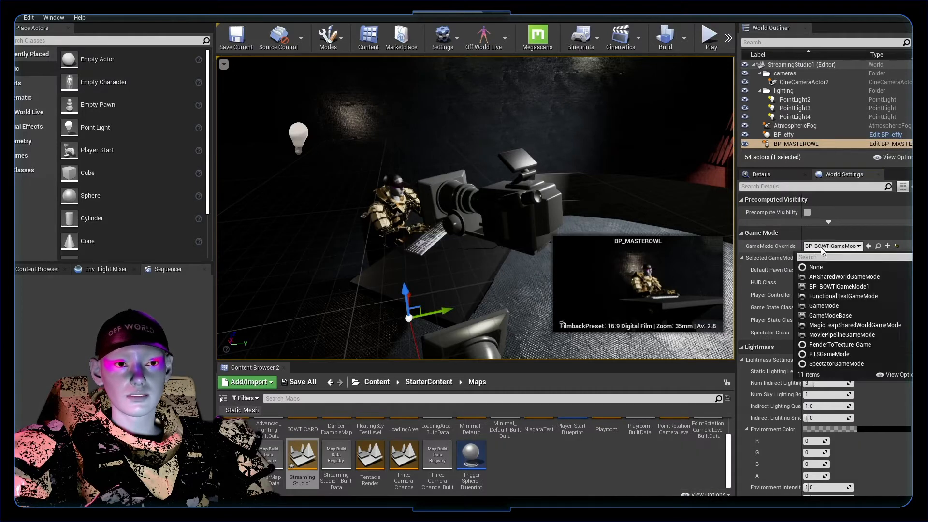
Step: Clear the GameMode Override and create a new game mode named BOWTIGAMEMODETEST
{"action": "left_click", "coordinate": [816, 267]}
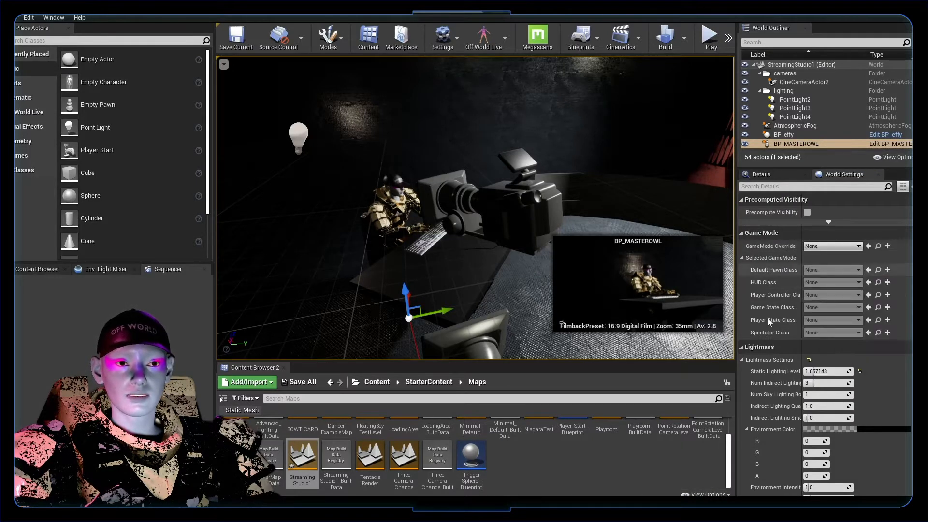
{"action": "left_click", "coordinate": [831, 270]}
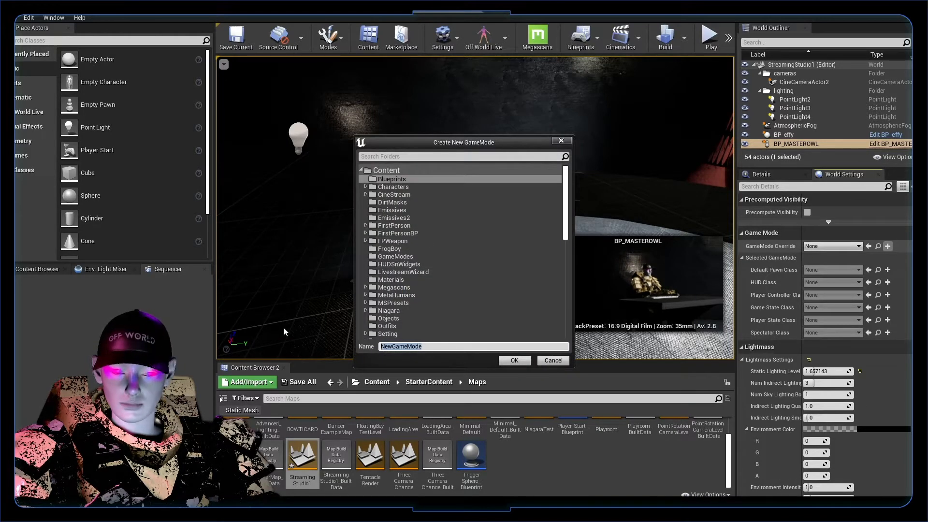
{"action": "type", "text": "BOWTIGAMEMODETEST"}
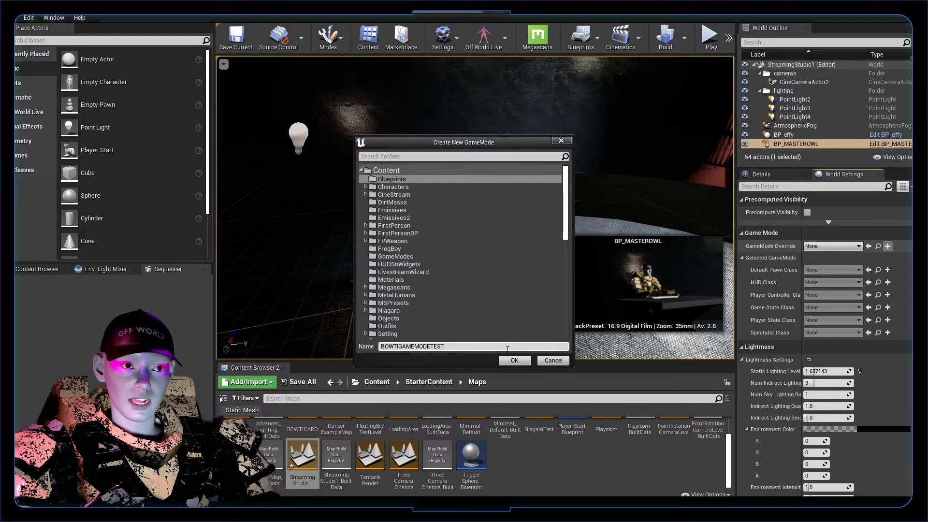
{"action": "left_click", "coordinate": [514, 361]}
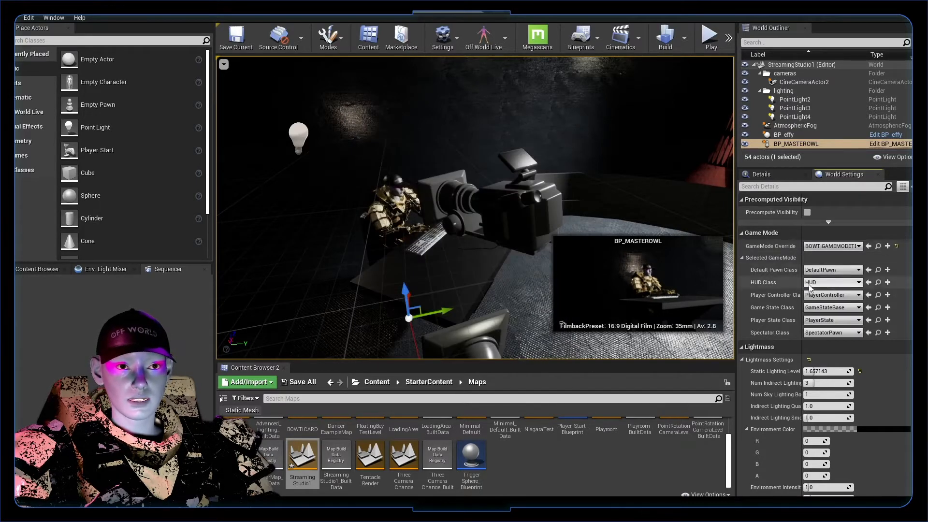
Step: Set the new game mode's Default Pawn Class to BP_MASTEROWL
{"action": "left_click", "coordinate": [832, 269]}
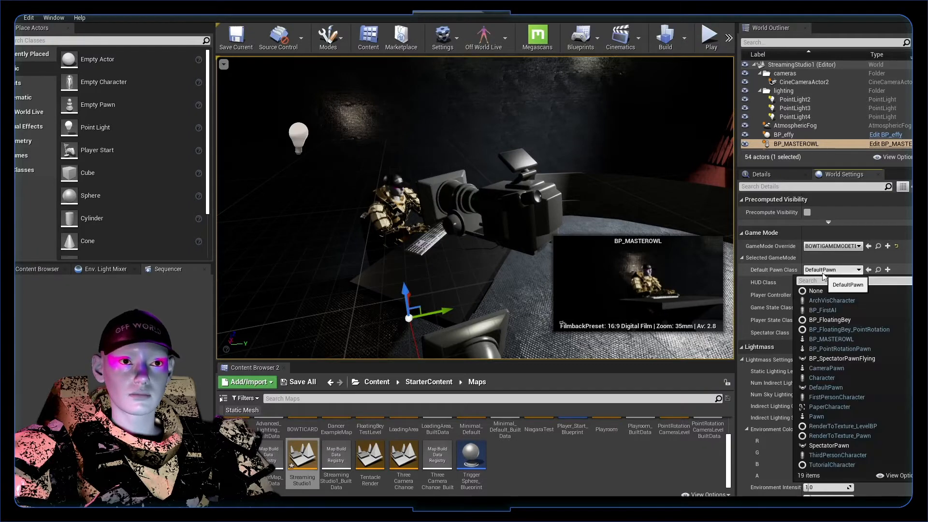
{"action": "type", "text": "maste"}
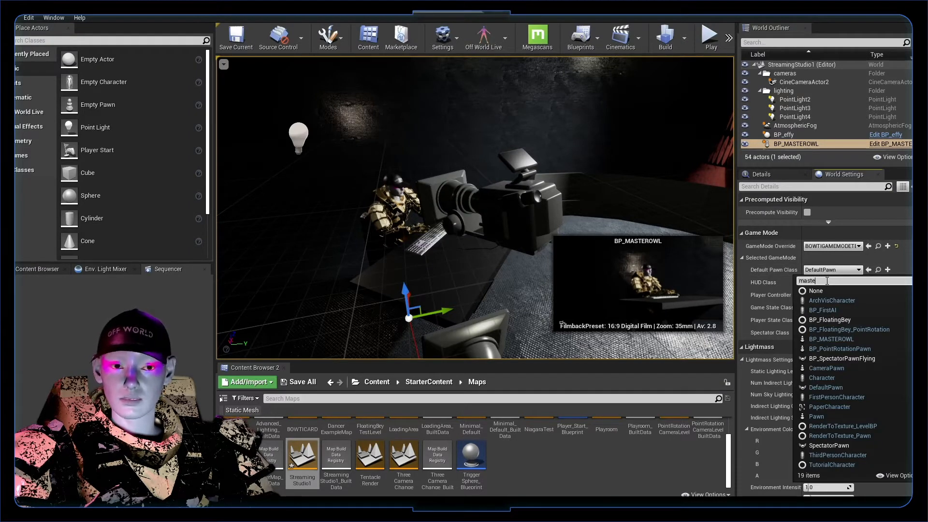
{"action": "left_click", "coordinate": [831, 338]}
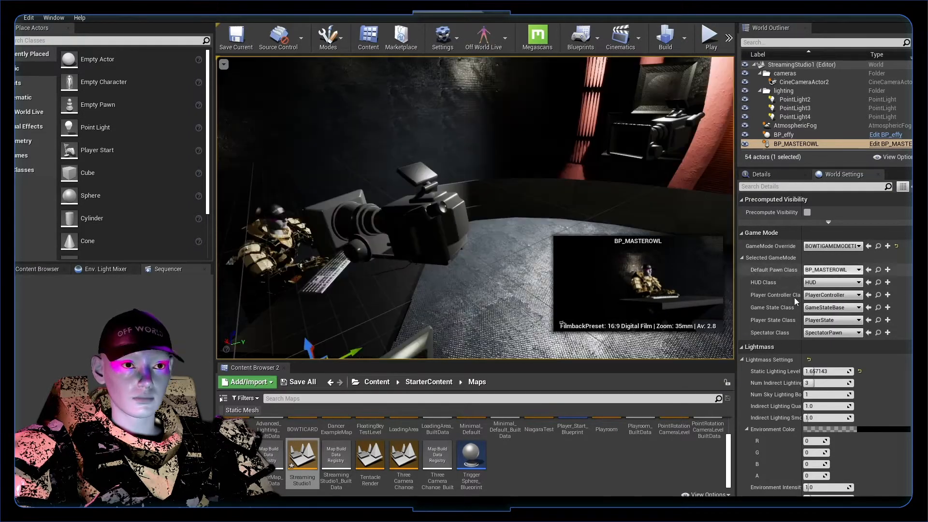
Step: Check that BP_MASTEROWL's Auto Possess Player is set to Player 0
{"action": "left_click", "coordinate": [760, 174]}
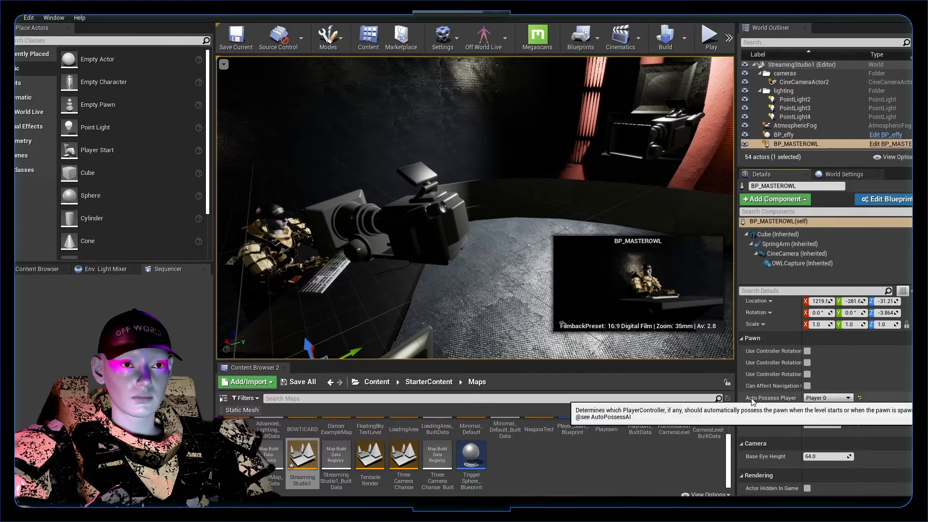
{"action": "left_click", "coordinate": [827, 397]}
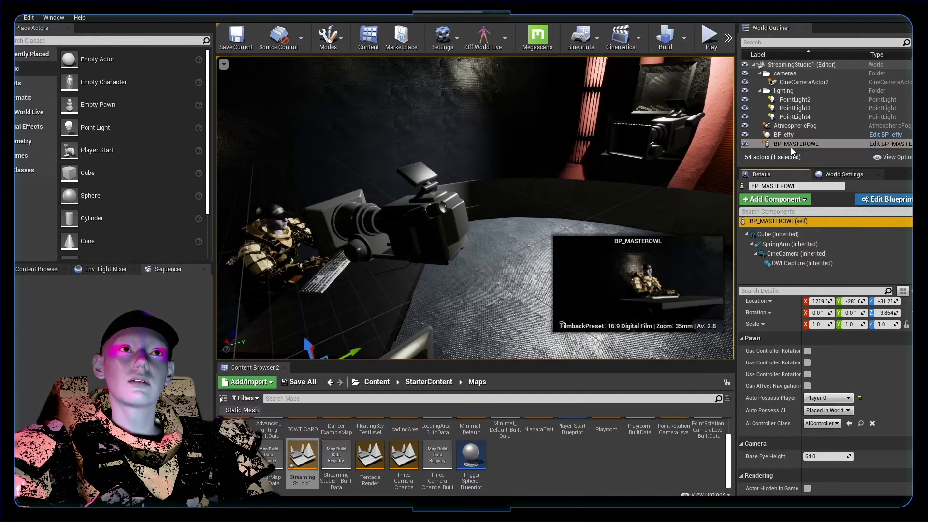
{"action": "left_click", "coordinate": [710, 38]}
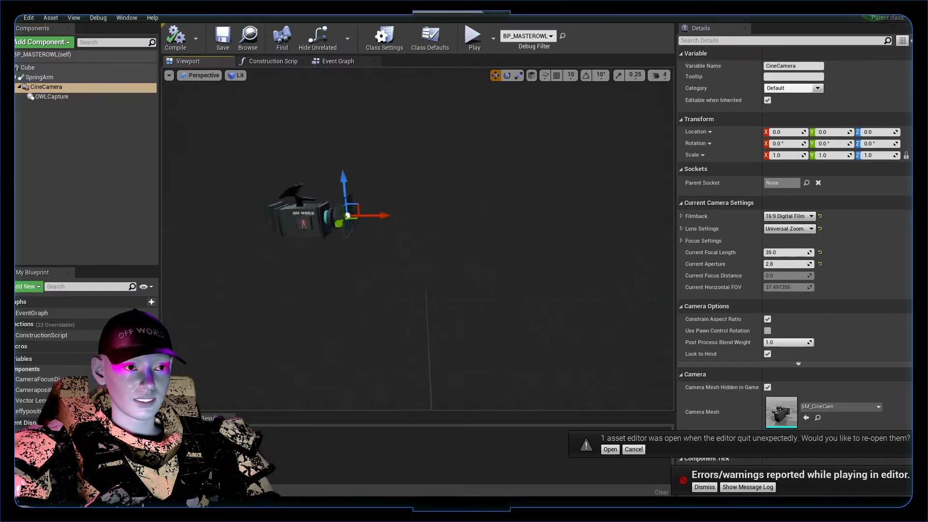
Step: Delete and restore OWLCapture in BP_MASTEROWL, keeping Cube, SpringArm, CineCamera and OWLCapture intact
{"action": "left_click", "coordinate": [52, 97]}
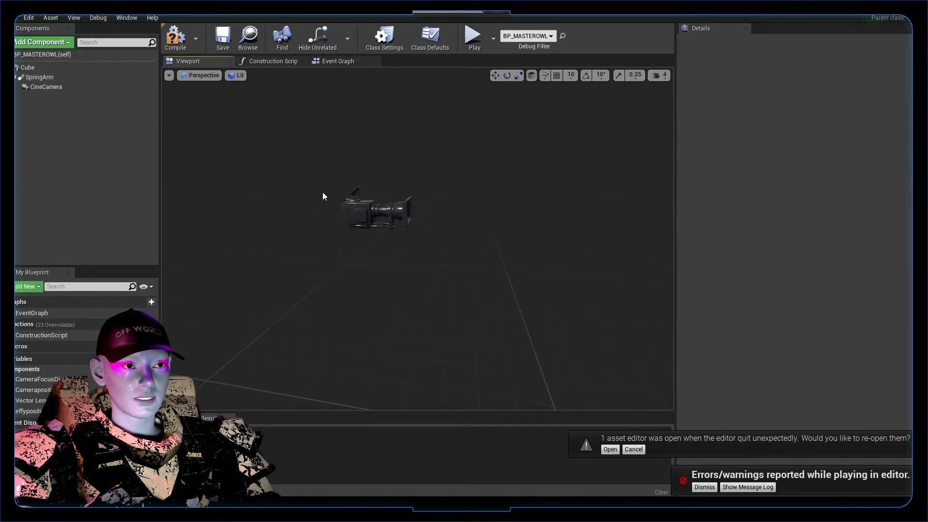
{"action": "left_click", "coordinate": [45, 87]}
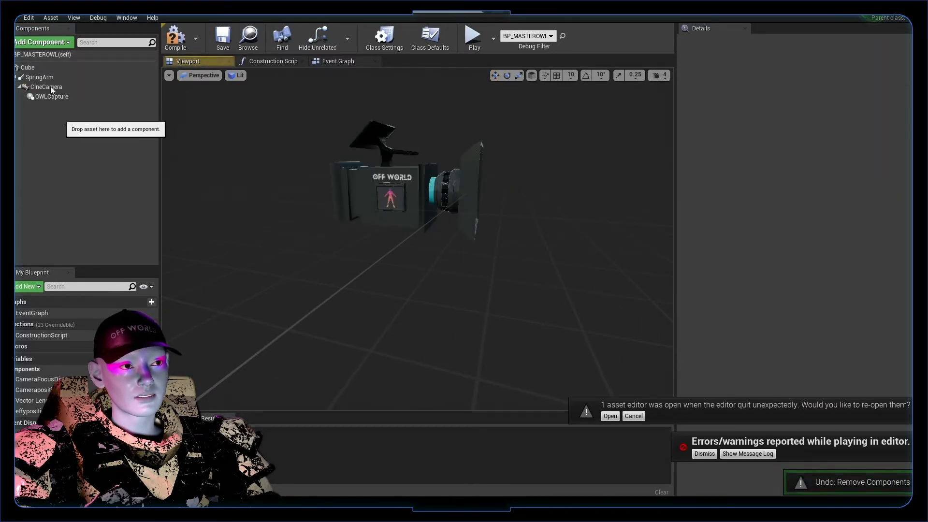
{"action": "left_click", "coordinate": [45, 86]}
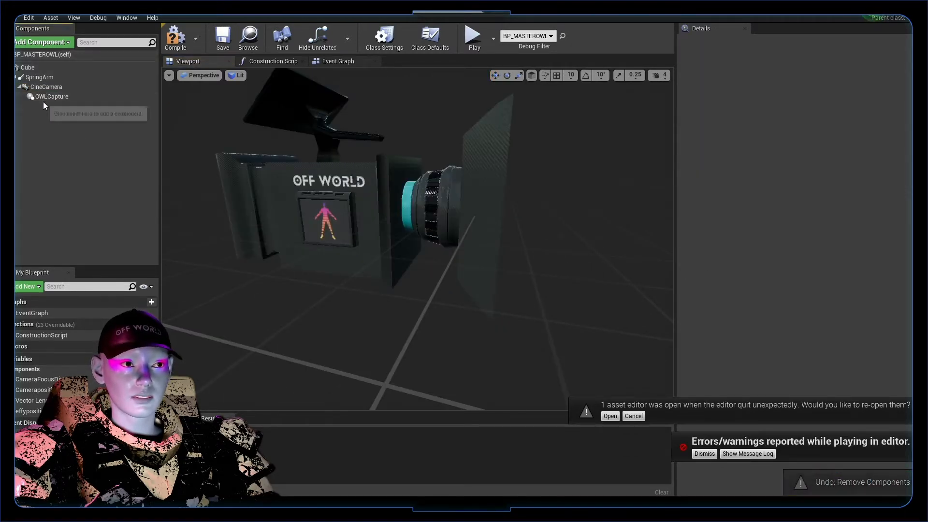
{"action": "left_click", "coordinate": [52, 96]}
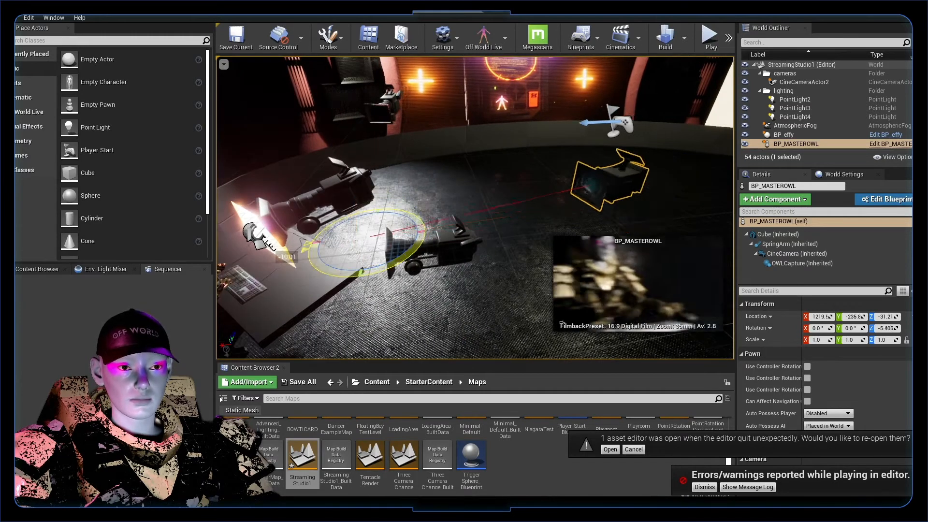
Step: Use BP_BOWTIGameMode1 as GameMode Override with BP_MASTEROWL as default pawn, then reopen the blueprint
{"action": "left_click", "coordinate": [844, 174]}
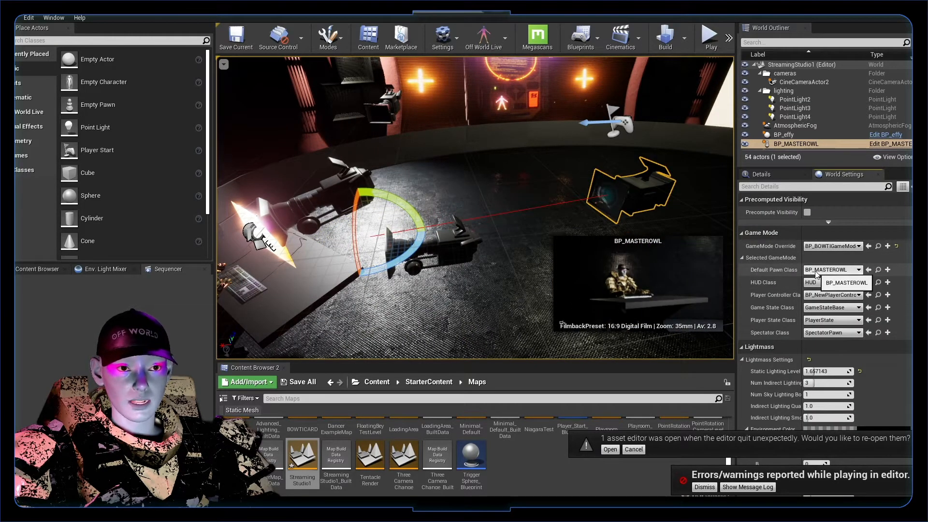
{"action": "left_click", "coordinate": [833, 270]}
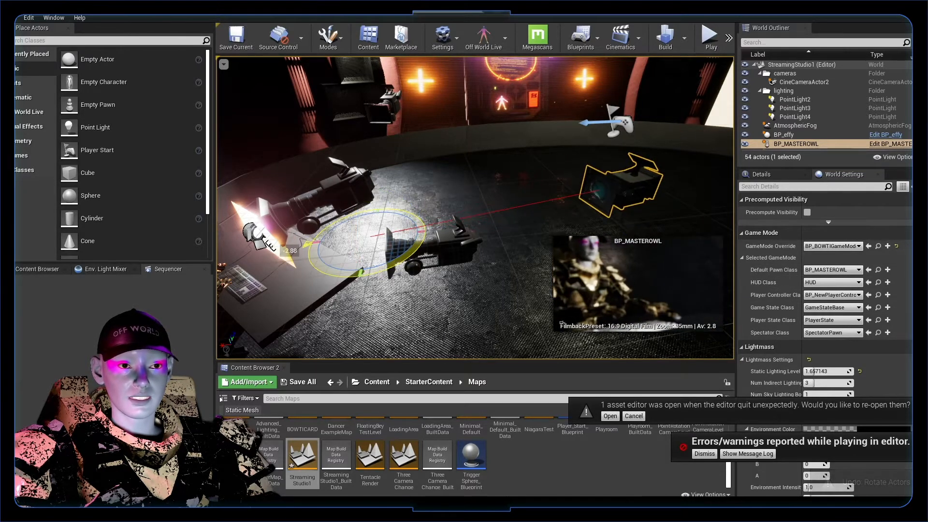
{"action": "left_click", "coordinate": [580, 37]}
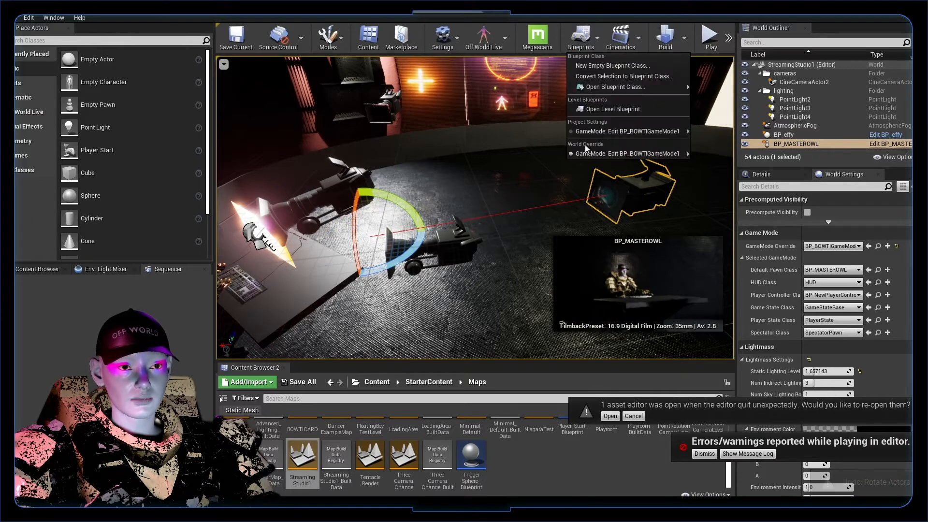
{"action": "left_click", "coordinate": [612, 109]}
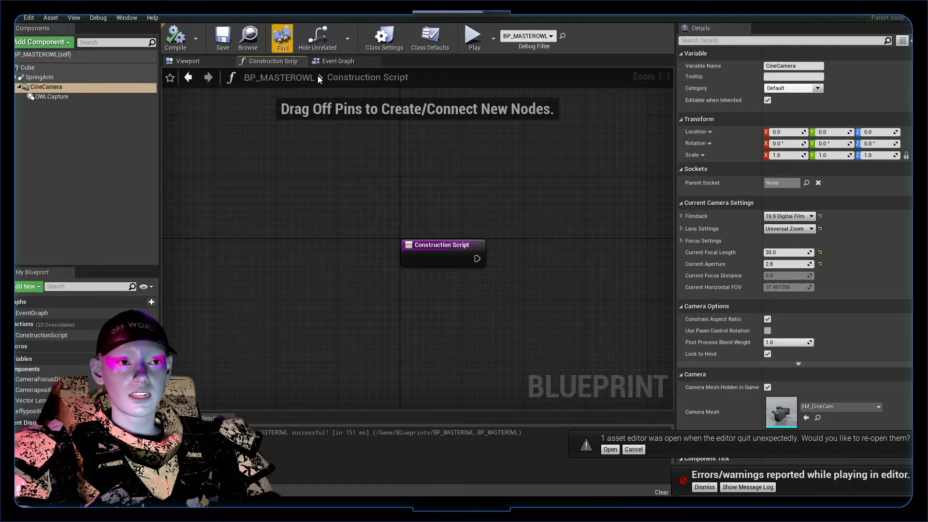
Step: Review BP_MASTEROWL's Event Graph, where mouse X and Y rotate the cine camera
{"action": "left_click", "coordinate": [337, 61]}
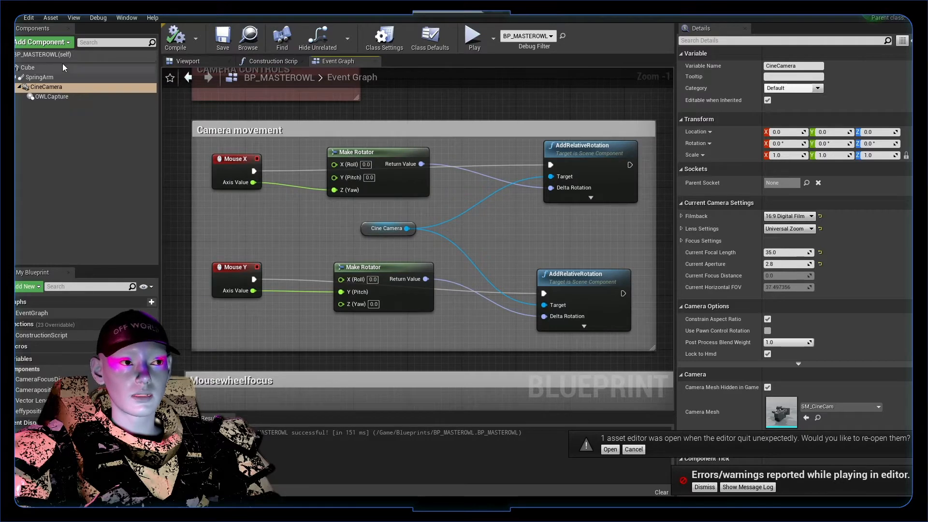
{"action": "left_click", "coordinate": [430, 37]}
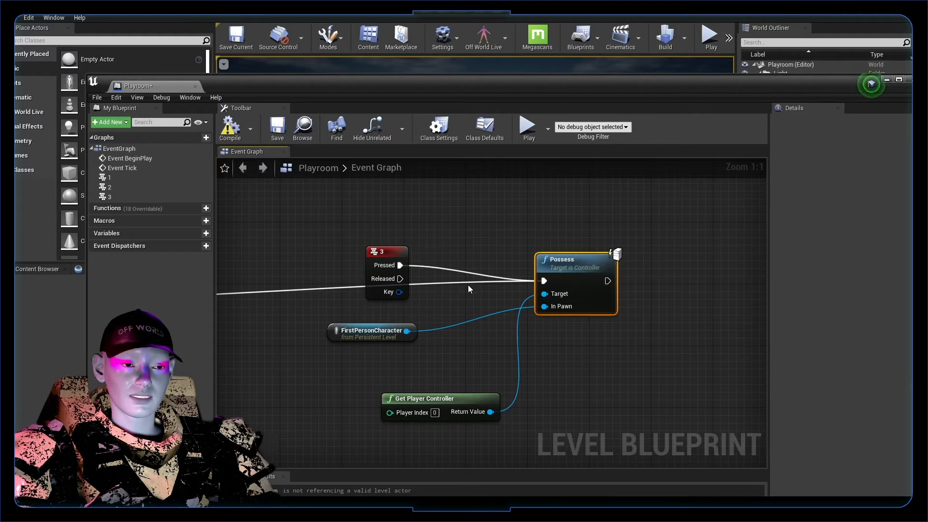
{"action": "mouse_move", "coordinate": [584, 260]}
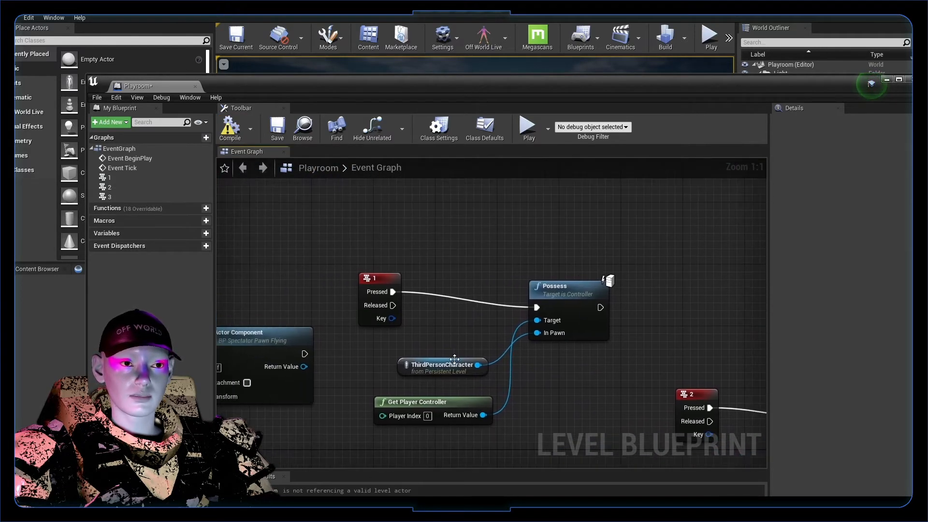
Step: Review the Playroom level blueprint's Possess nodes on keys 1, 2 and 3, then play the level
{"action": "left_click", "coordinate": [565, 286]}
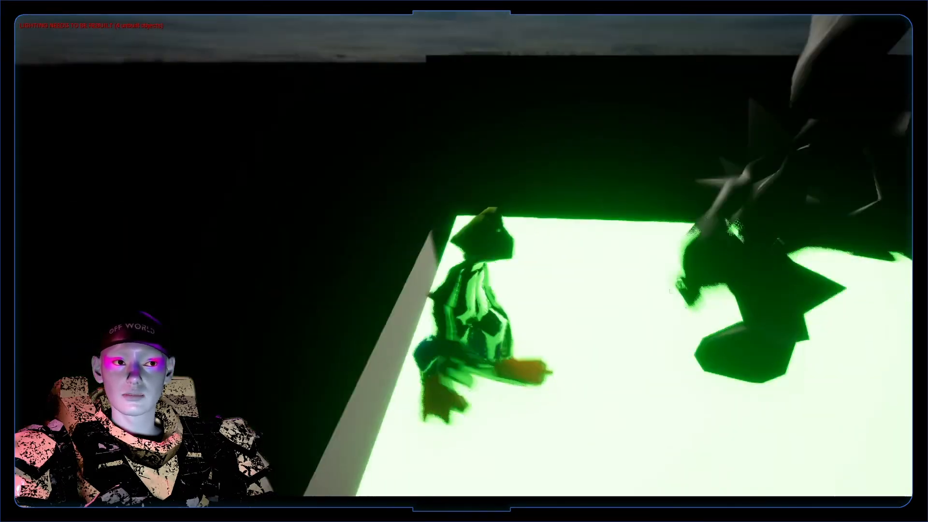
{"action": "mouse_move", "coordinate": [464, 261]}
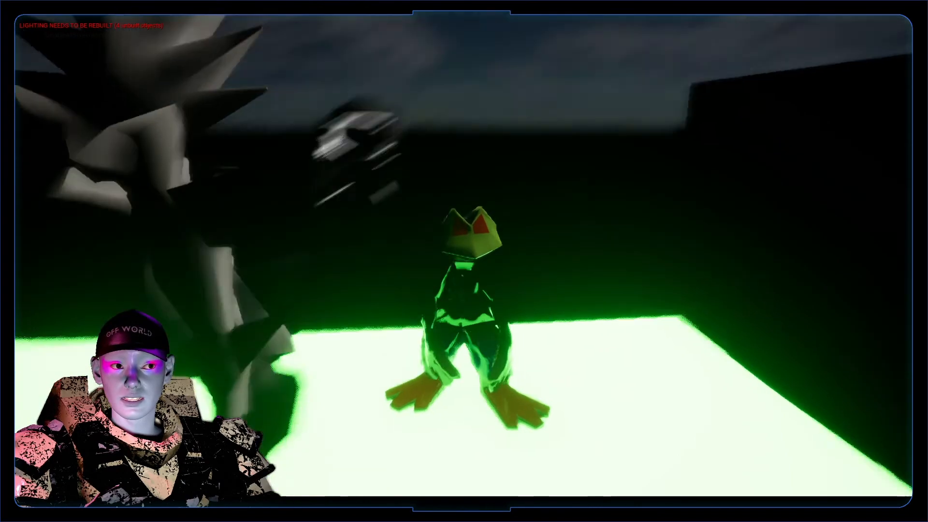